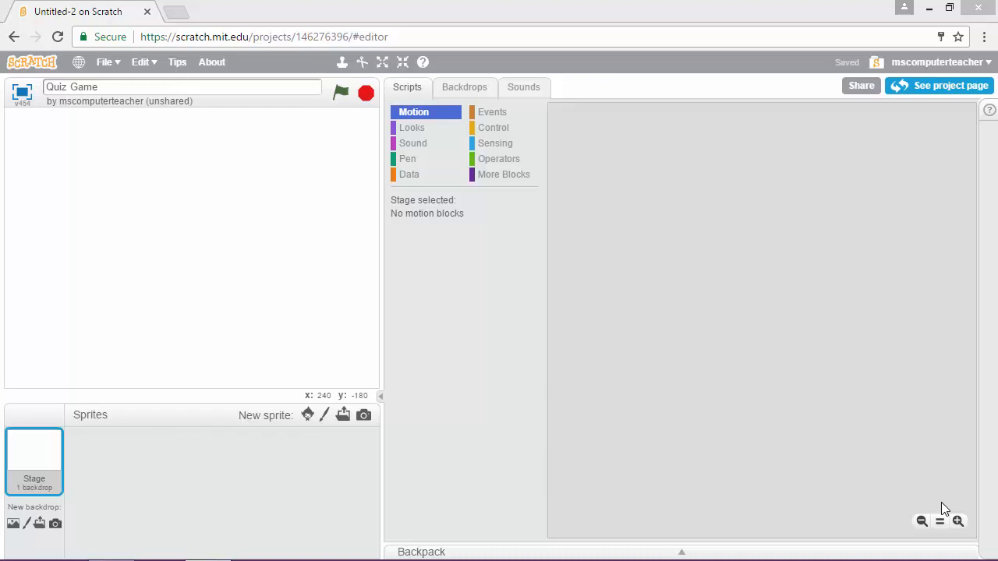
mouse_move(792, 520)
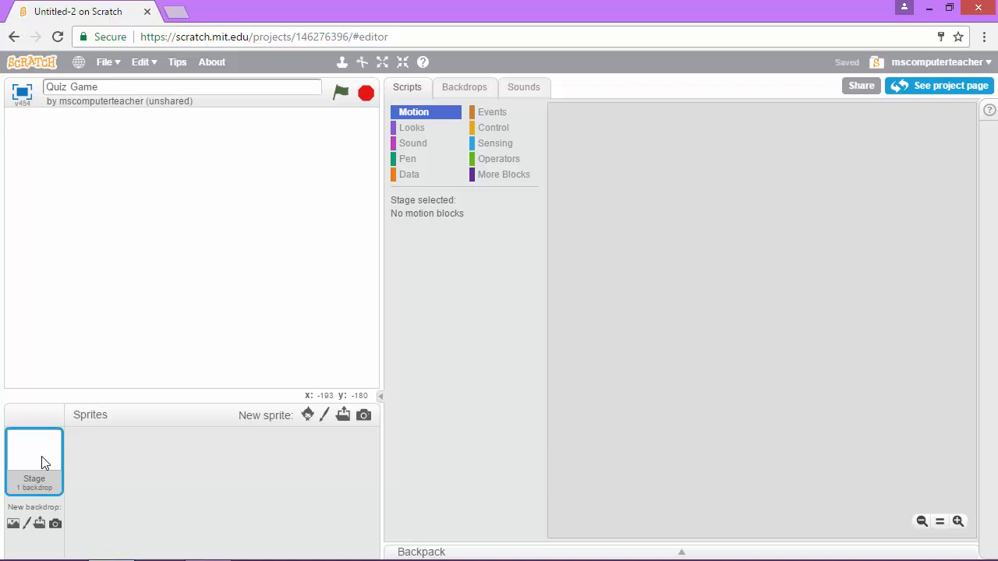
mouse_move(35, 490)
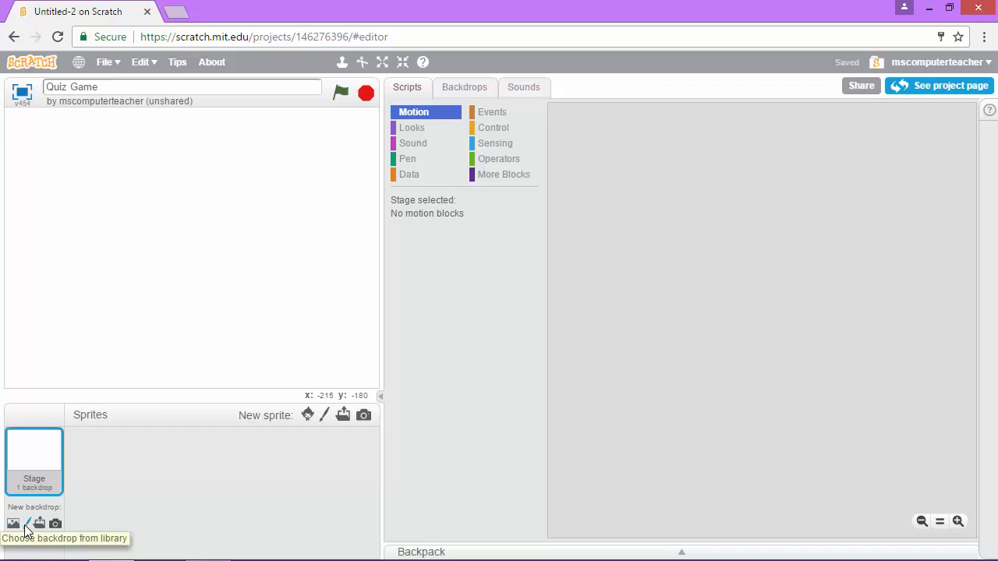
mouse_move(39, 524)
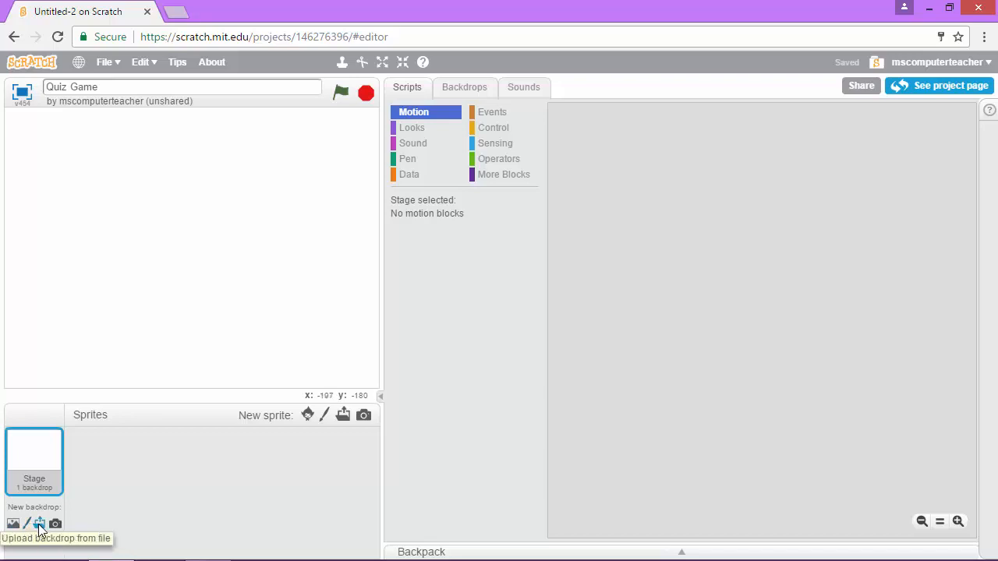
mouse_move(56, 524)
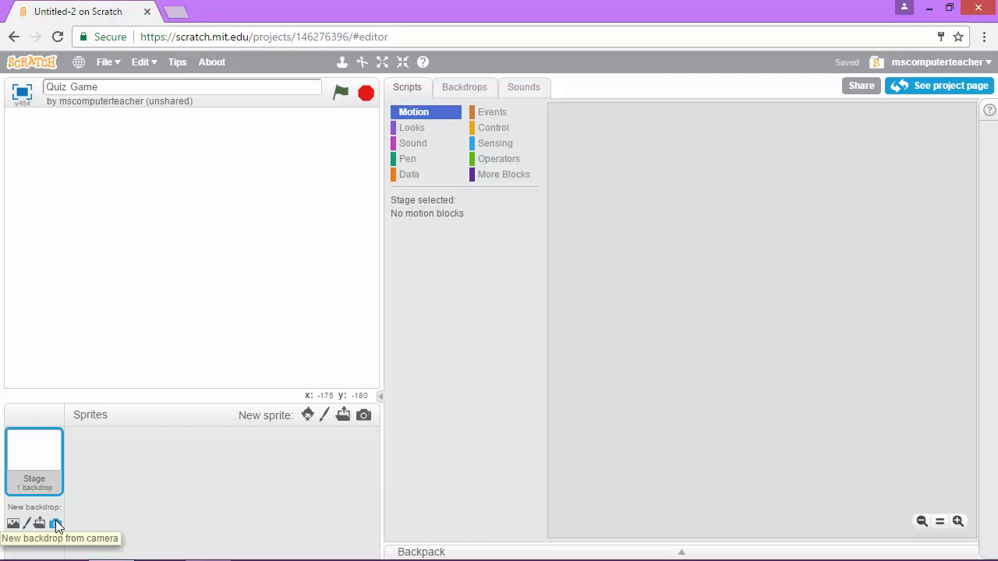
mouse_move(28, 524)
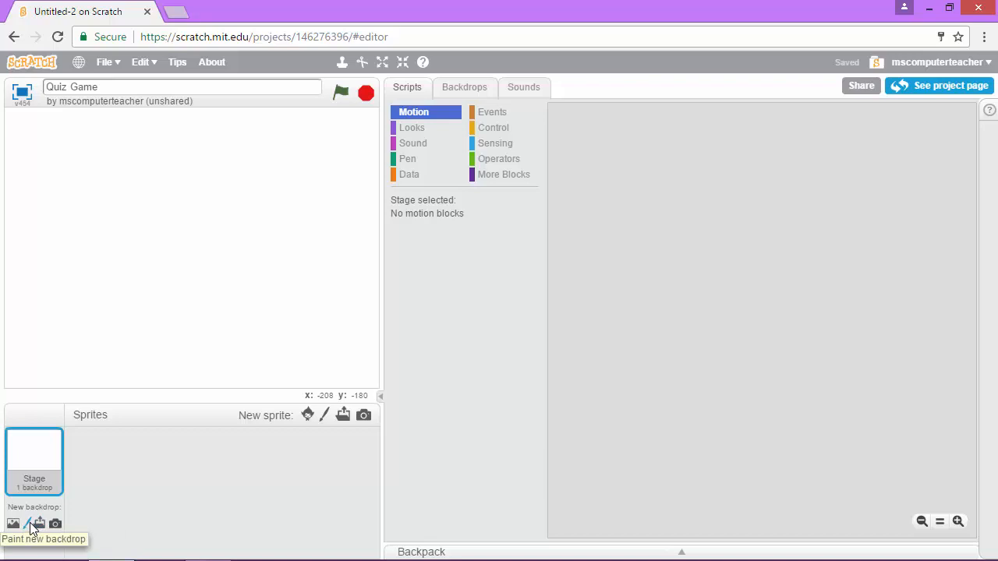
Filter the backdrop library to Outdoors > Nature and choose the underwater2 backdrop.
left_click(12, 524)
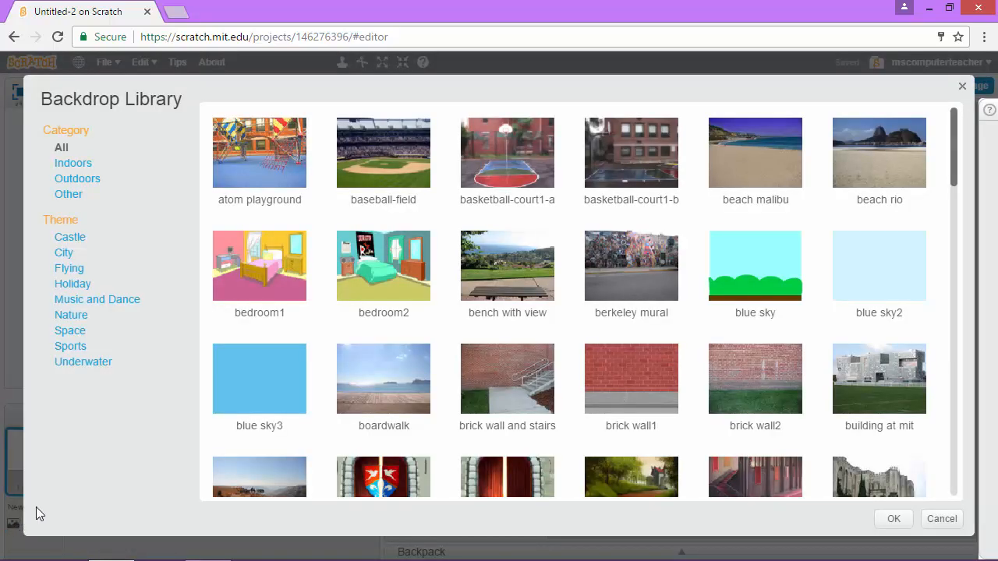
left_click(78, 178)
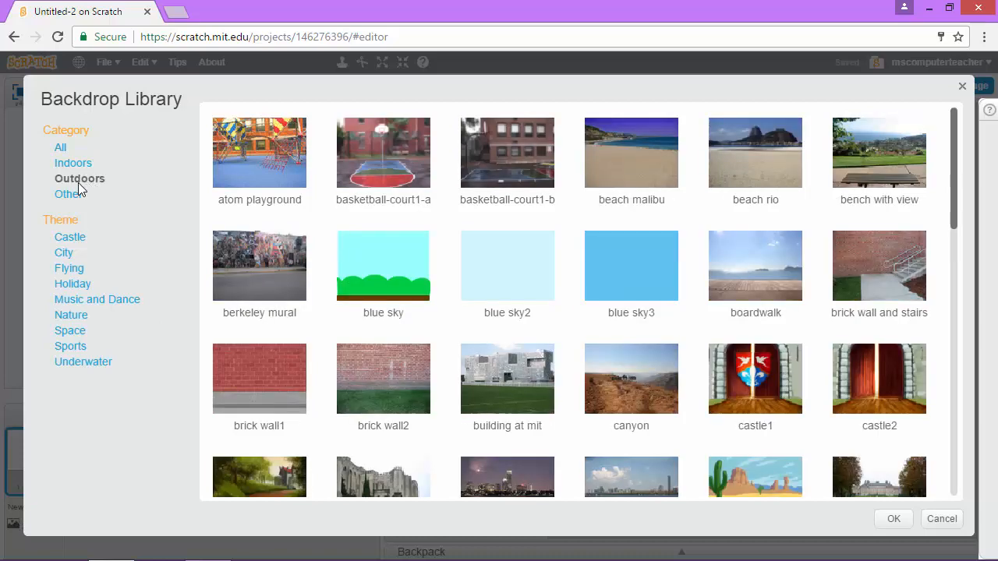
left_click(72, 315)
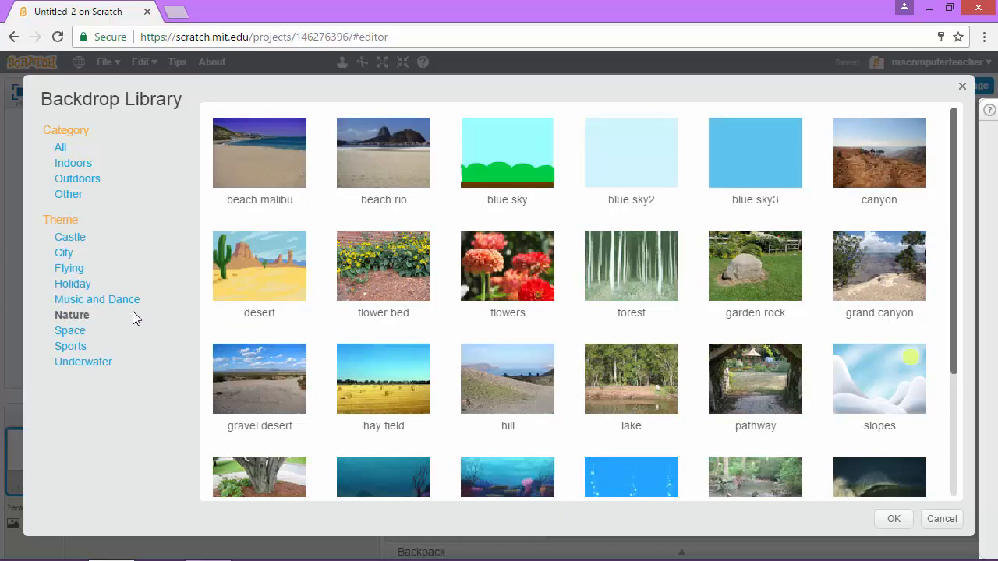
mouse_move(209, 320)
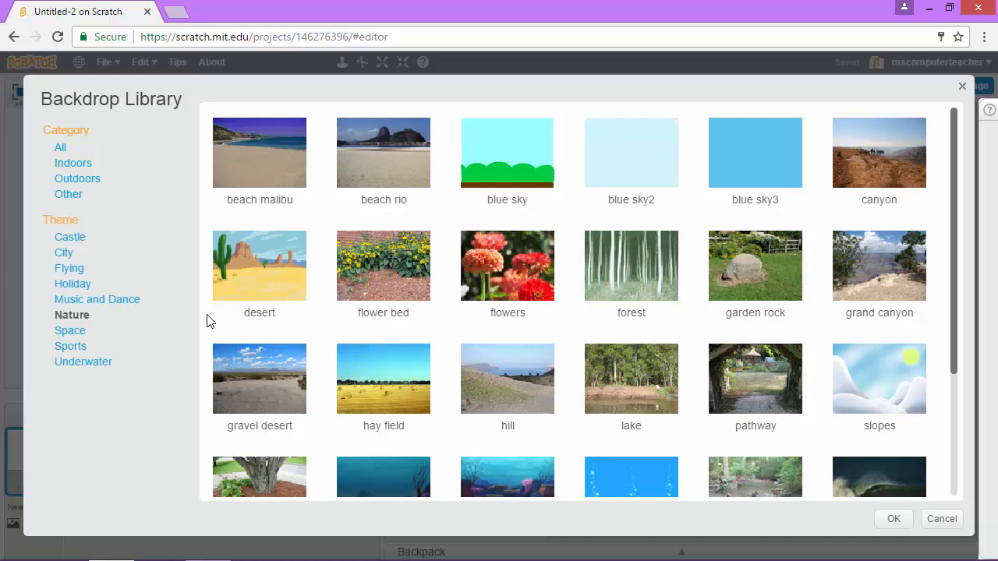
mouse_move(273, 384)
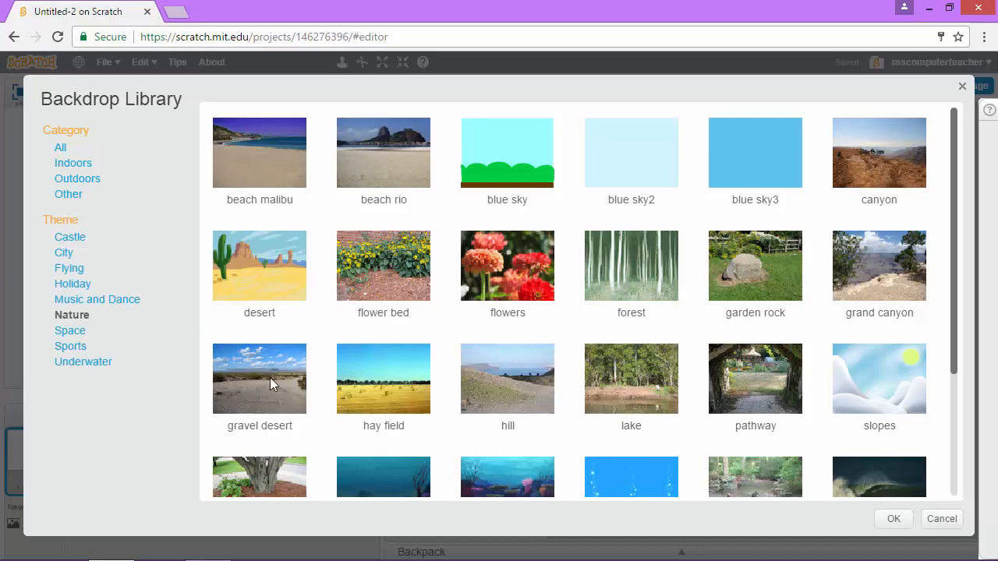
scroll("down", 3)
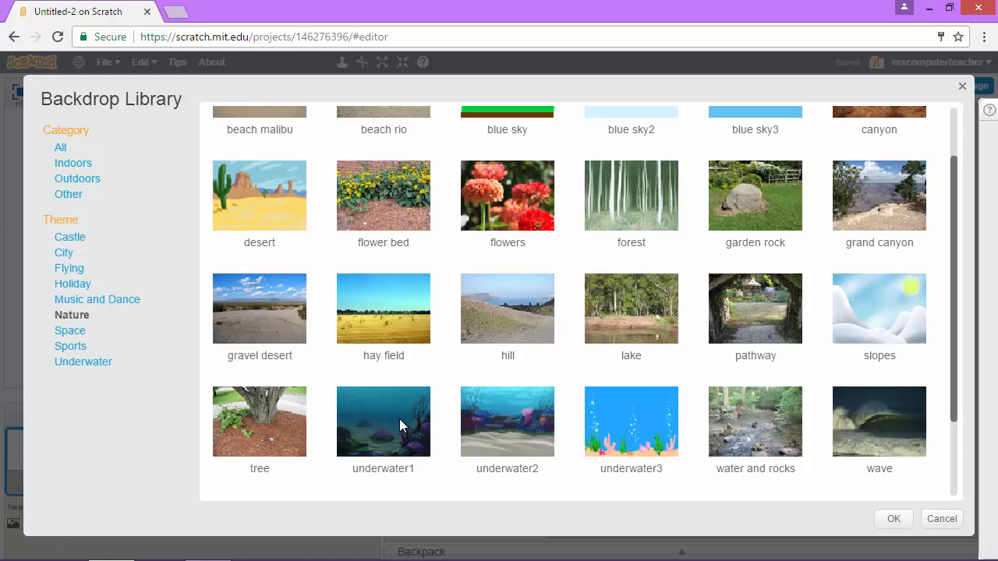
mouse_move(466, 420)
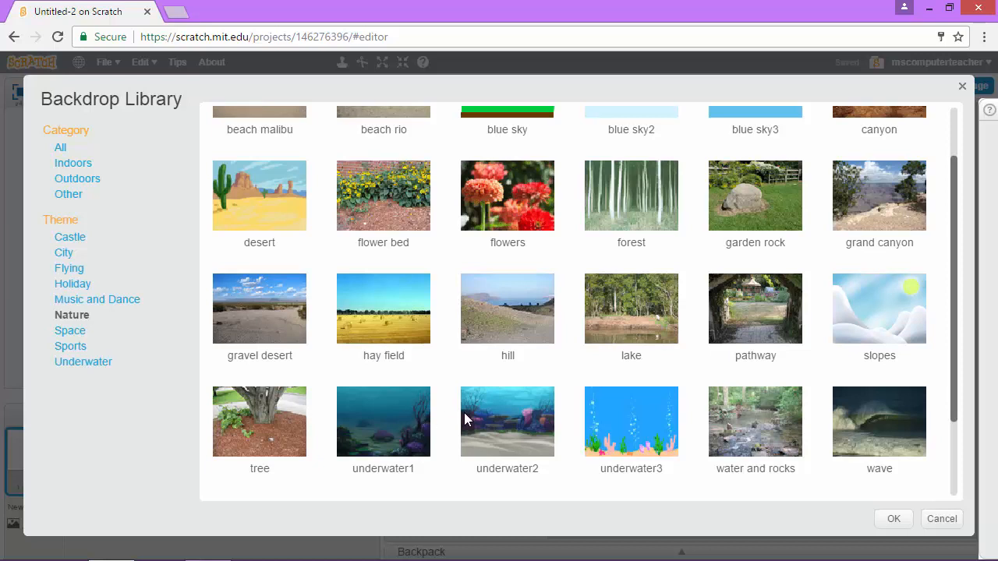
left_click(508, 421)
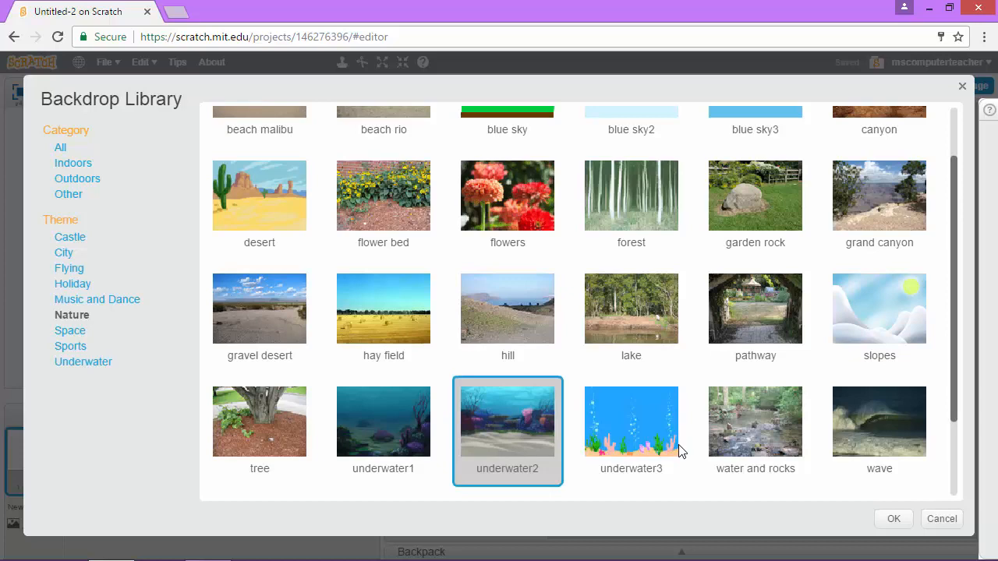
Add underwater2 to the stage and delete the blank backdrop1.
left_click(894, 518)
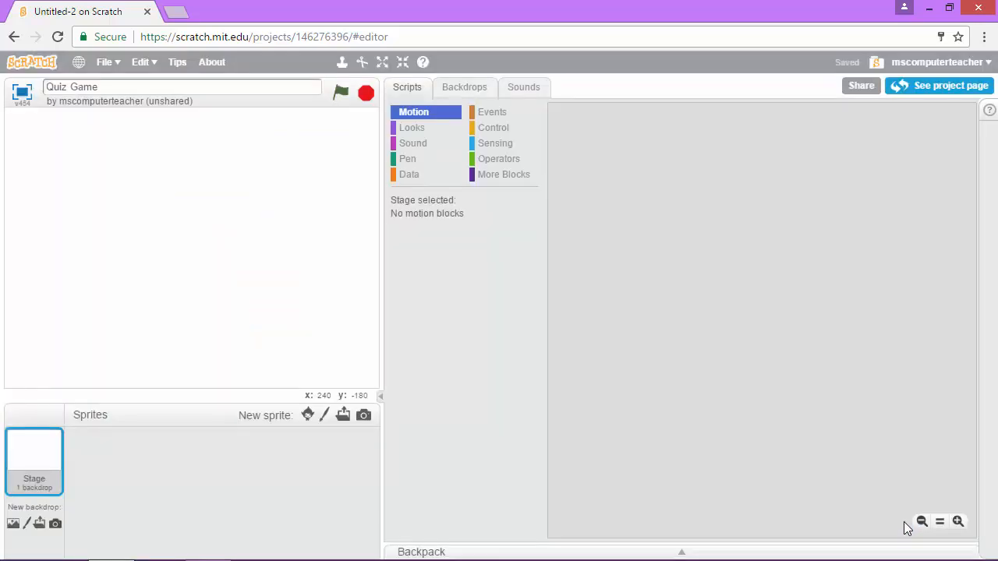
mouse_move(137, 390)
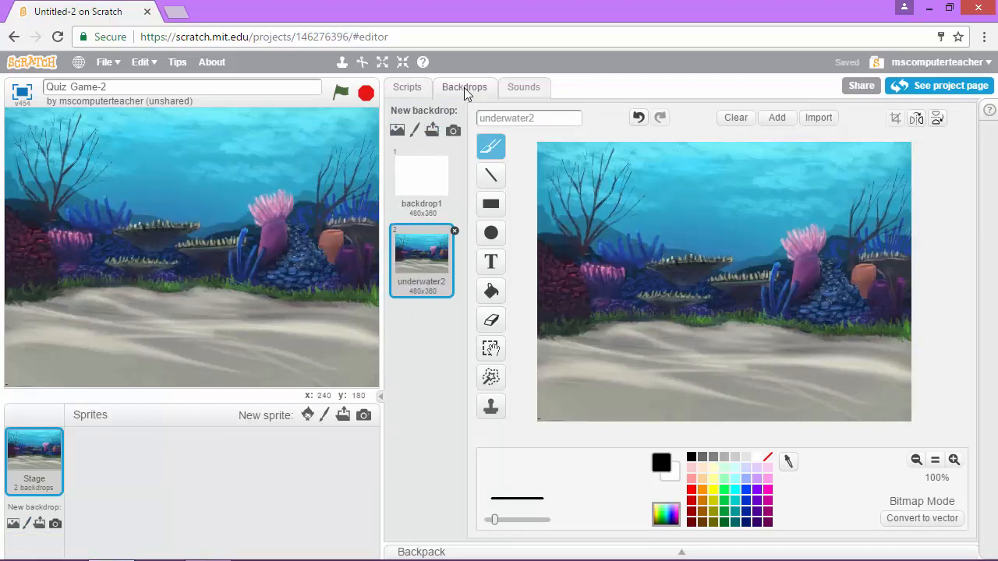
mouse_move(435, 205)
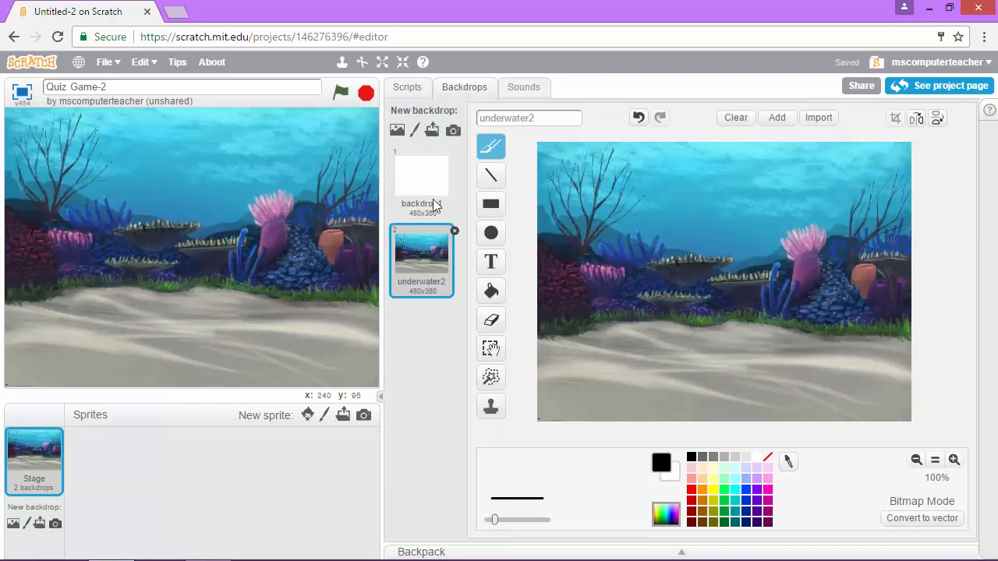
left_click(421, 179)
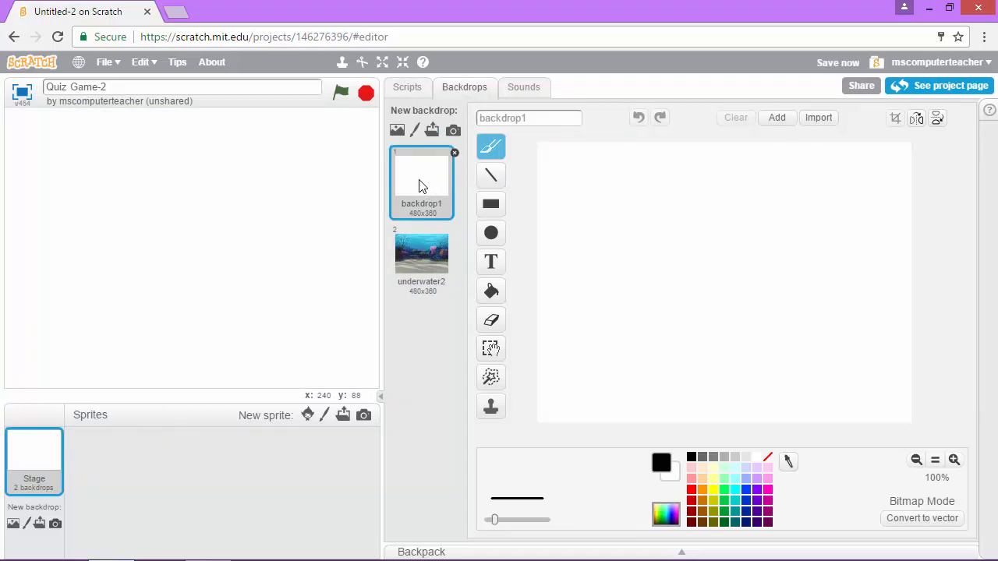
right_click(421, 185)
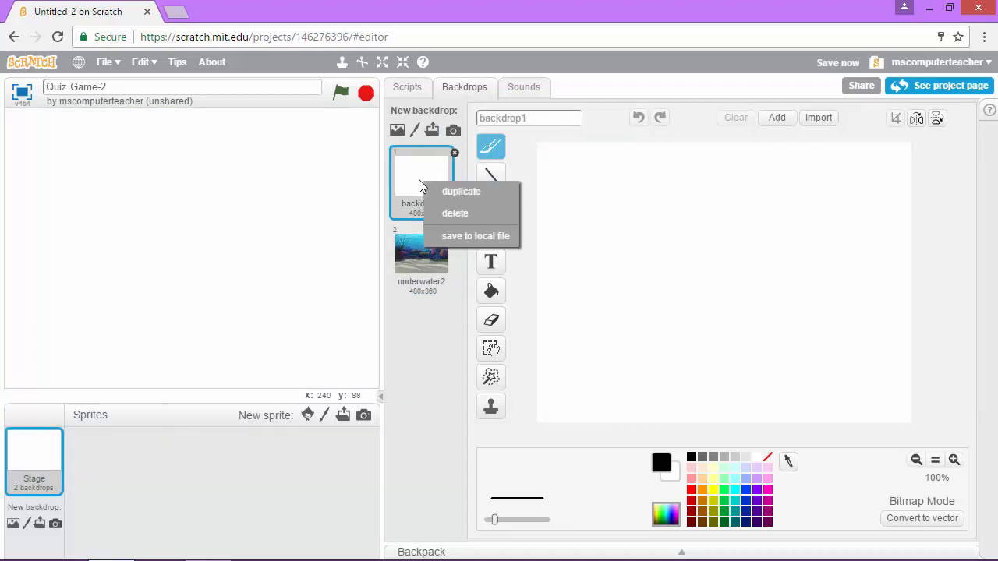
mouse_move(455, 212)
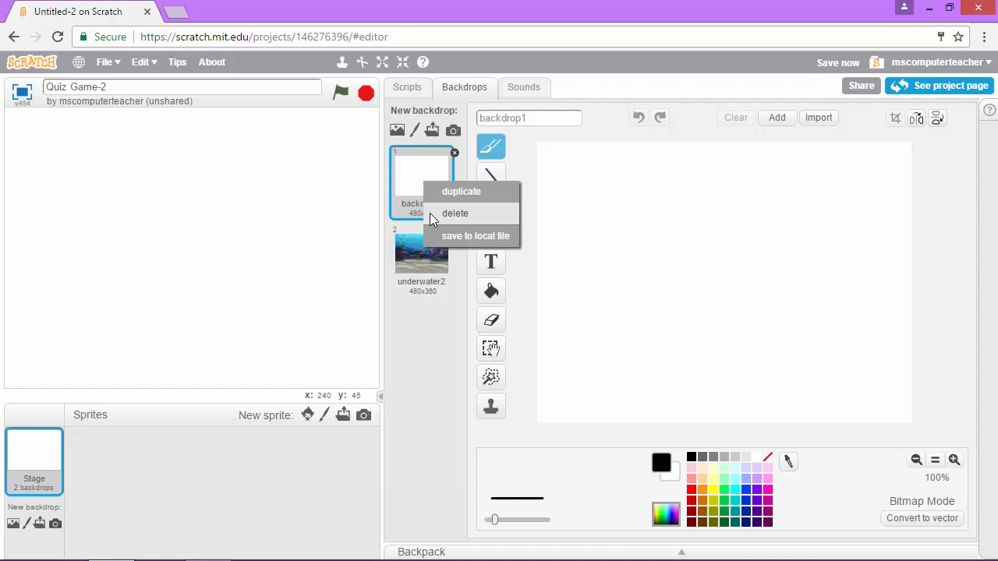
left_click(456, 213)
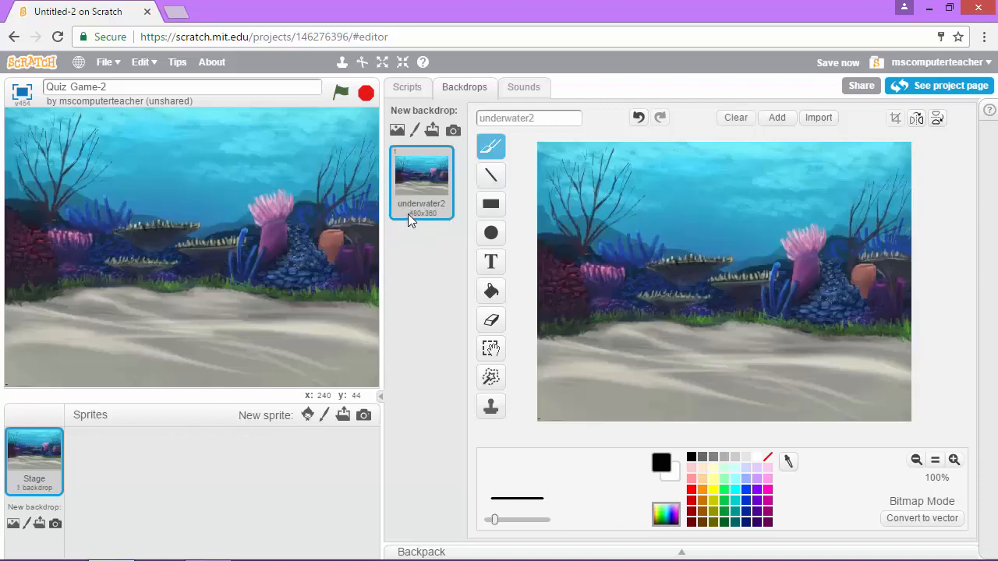
Rename the underwater2 backdrop to 'start'.
left_click(529, 119)
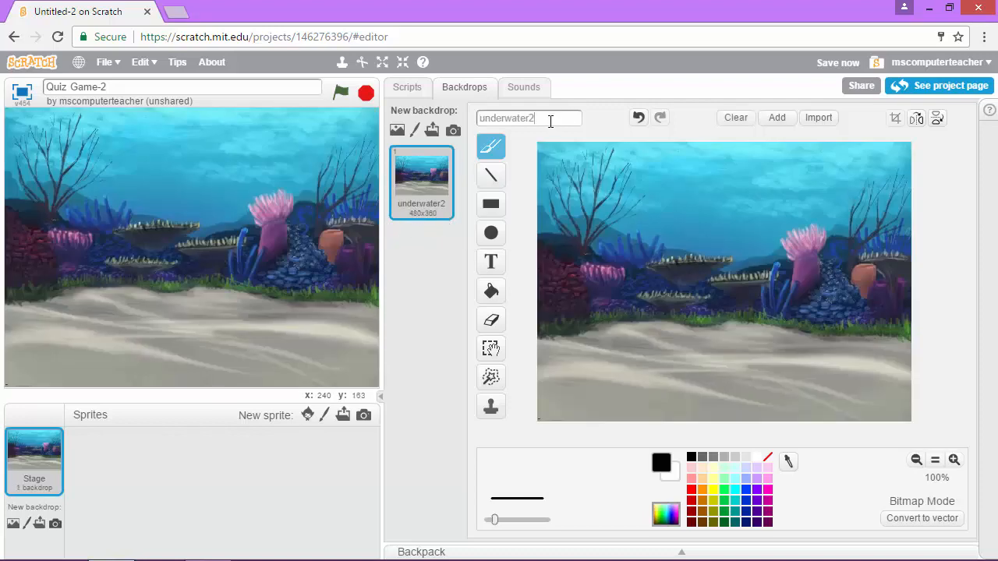
left_click(529, 118)
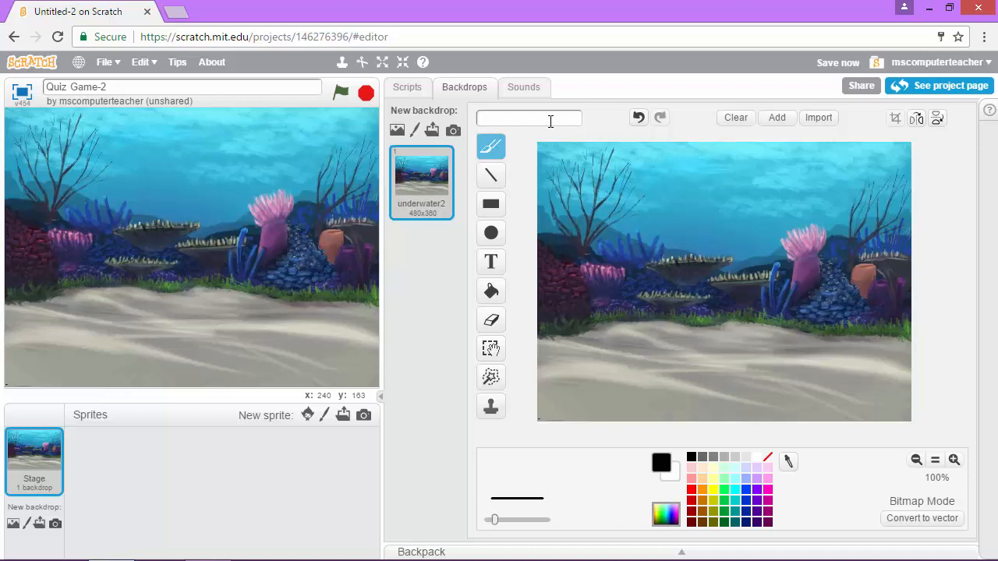
mouse_move(534, 143)
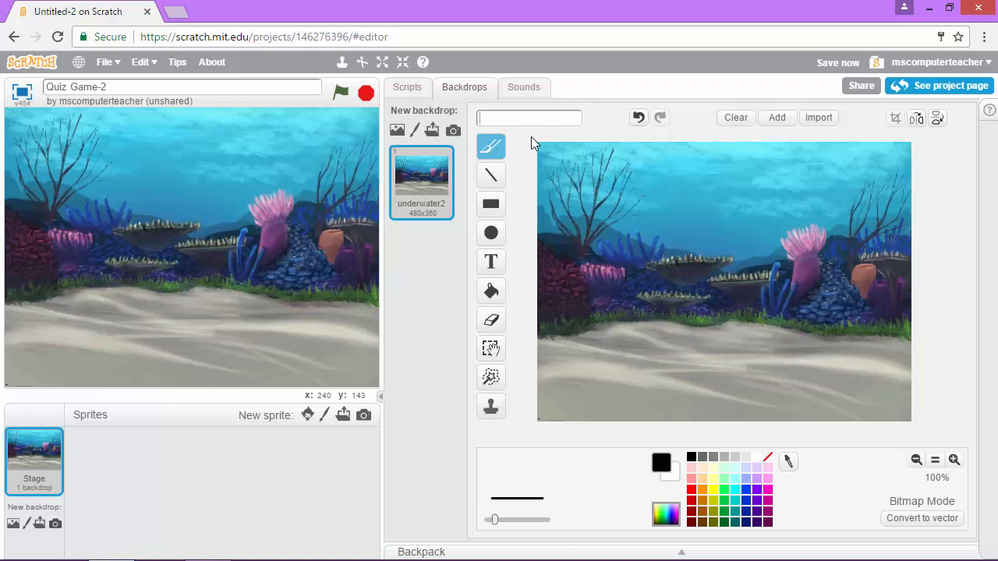
type("start")
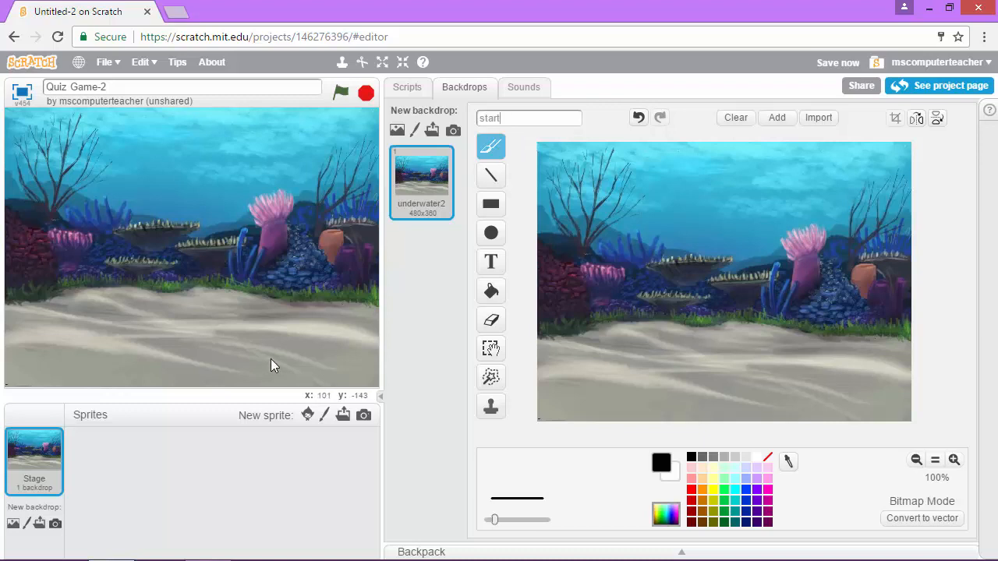
mouse_move(153, 474)
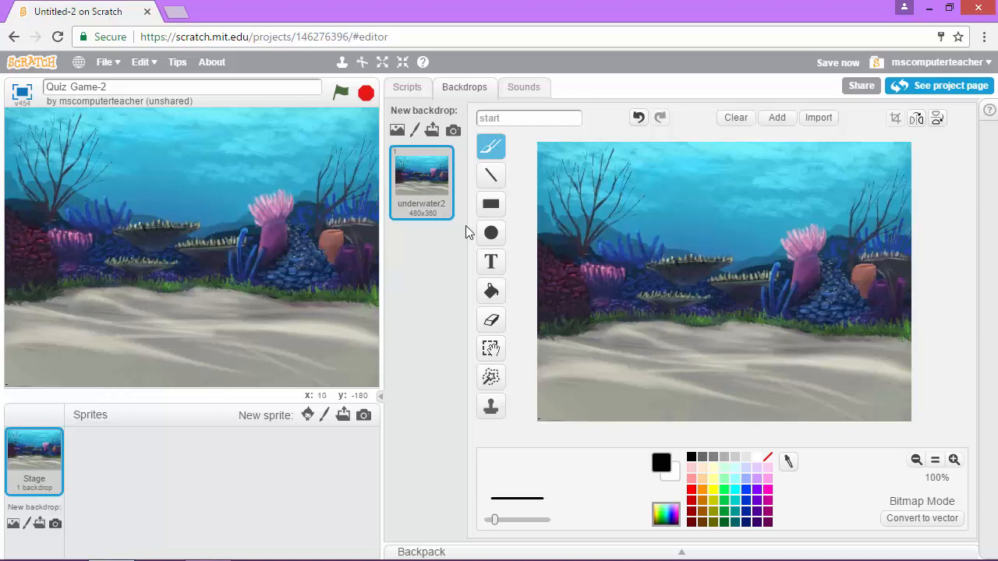
mouse_move(397, 131)
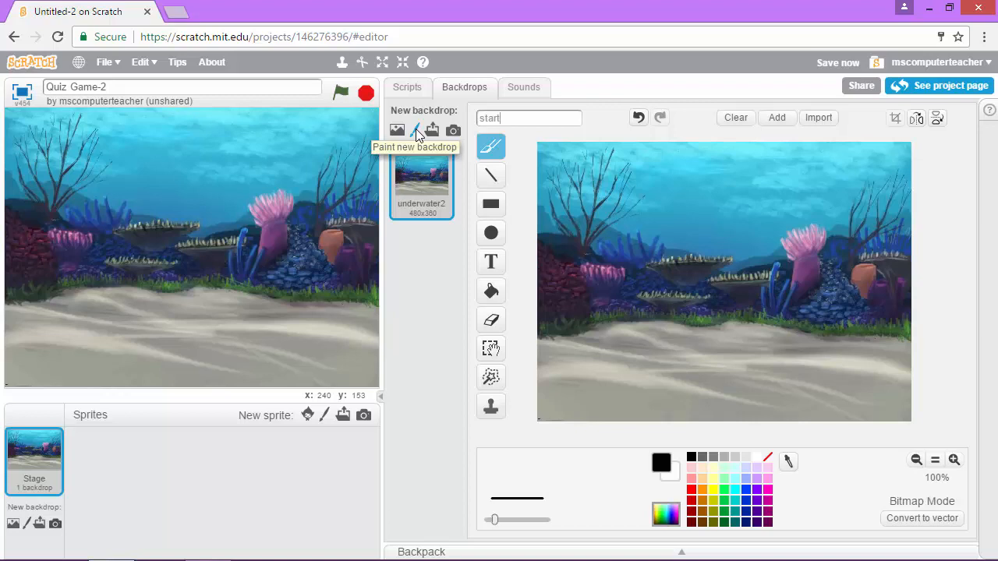
Paint a new blank backdrop1 and fill it entirely with solid teal.
left_click(416, 131)
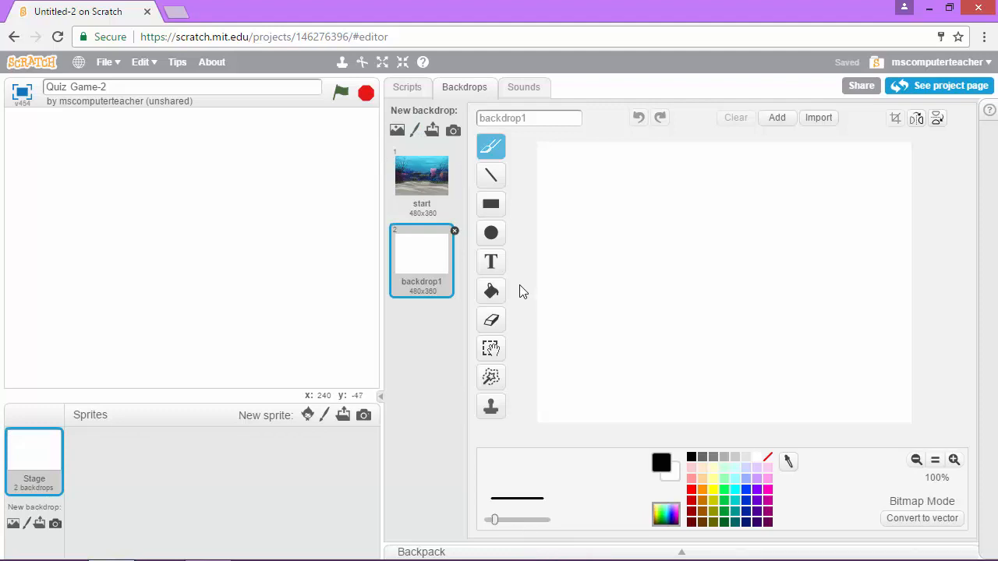
left_click(490, 290)
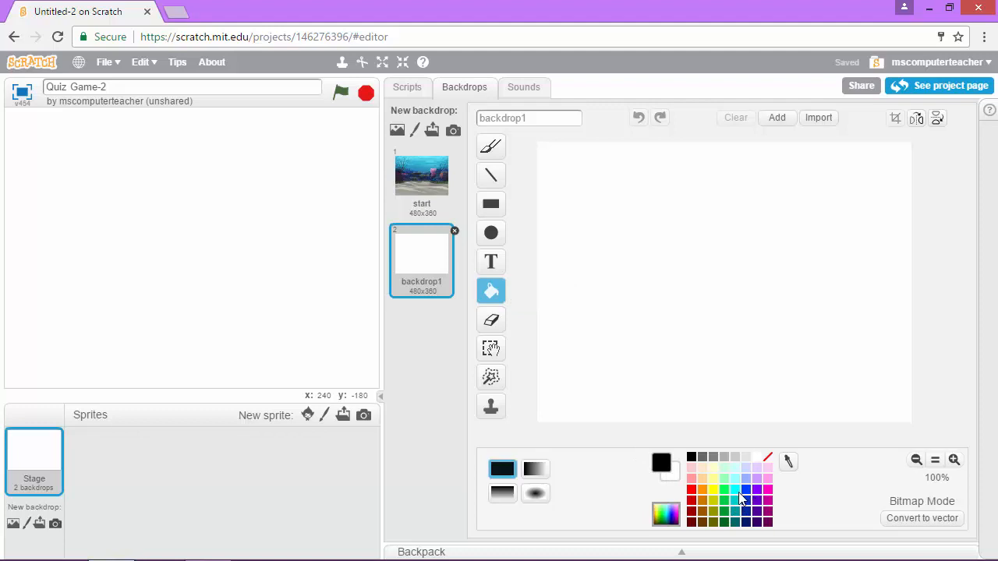
left_click(745, 496)
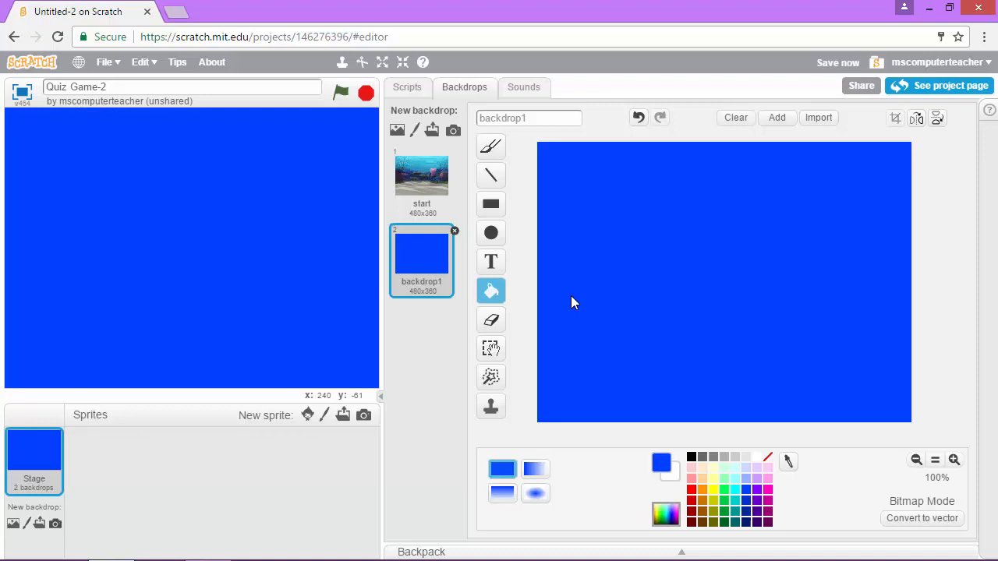
mouse_move(684, 455)
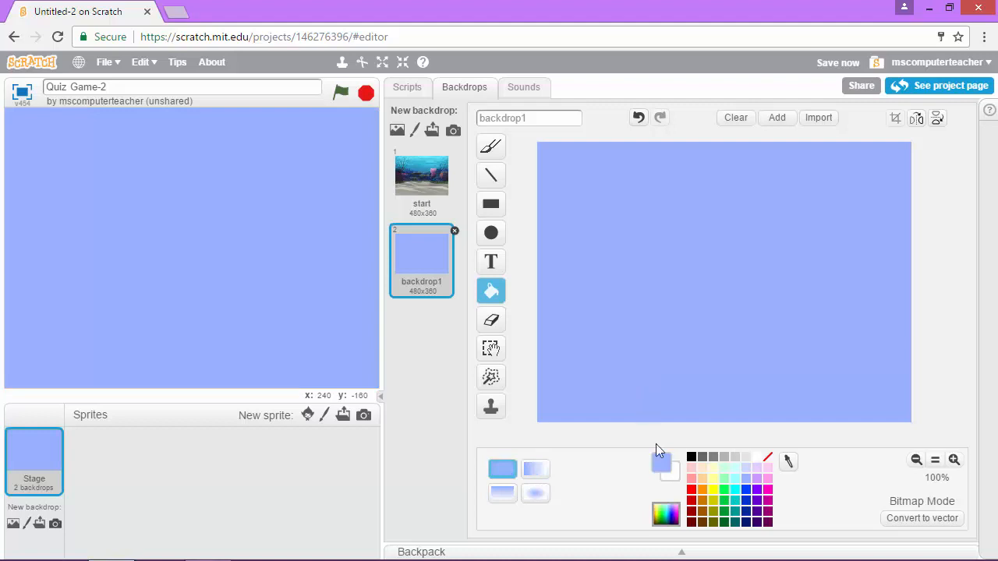
left_click(747, 493)
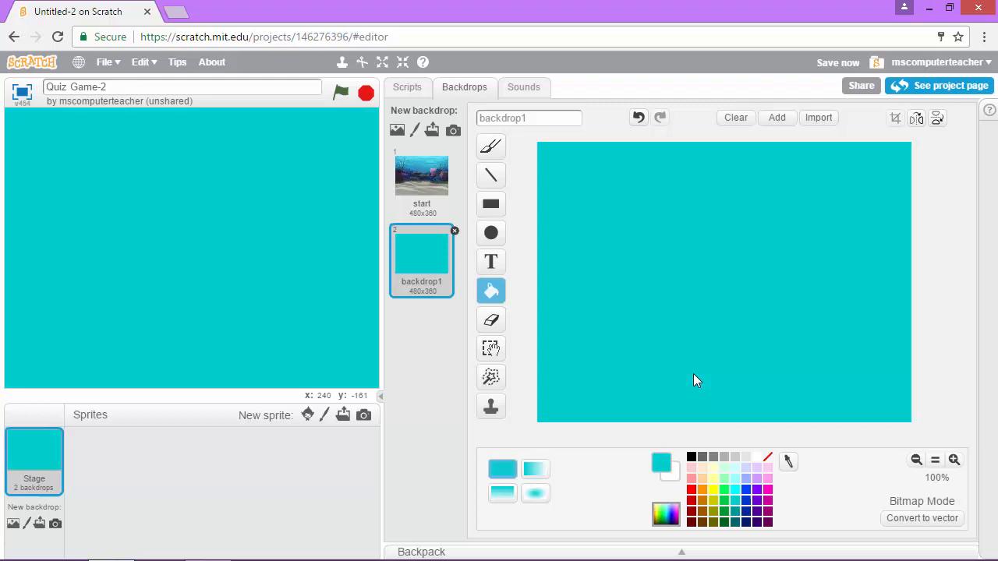
mouse_move(411, 303)
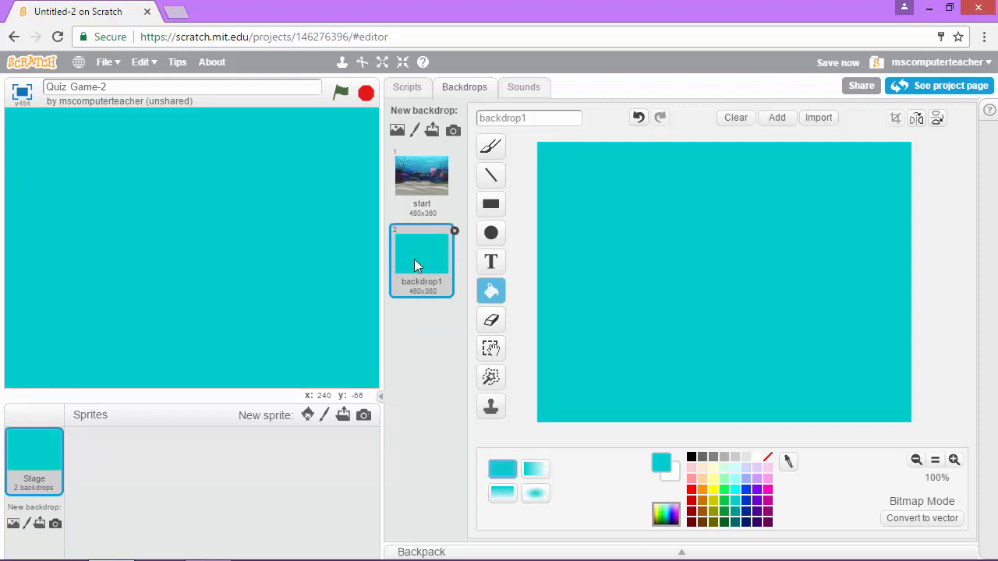
Rename the teal backdrop1 to 'game'.
left_click(529, 118)
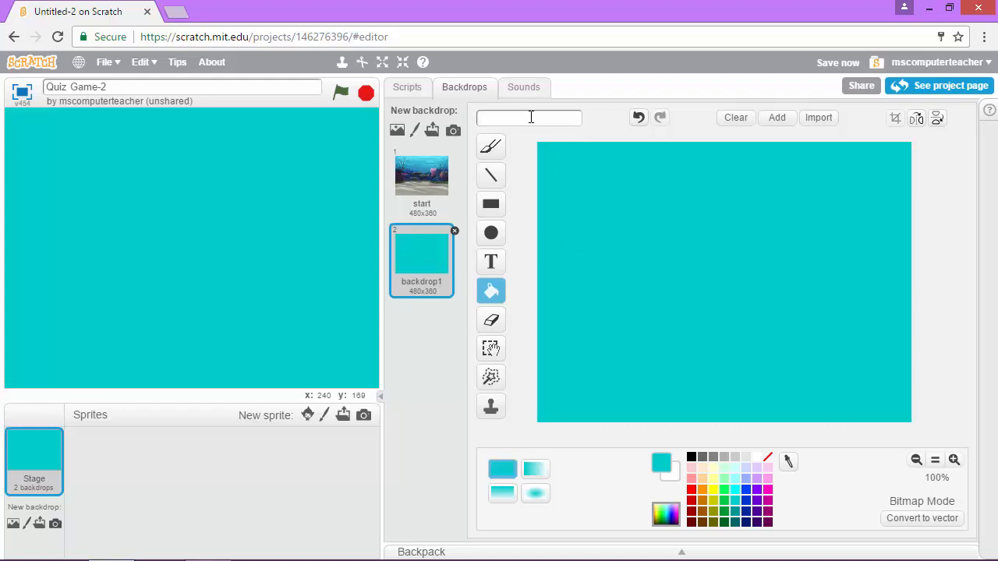
type("game")
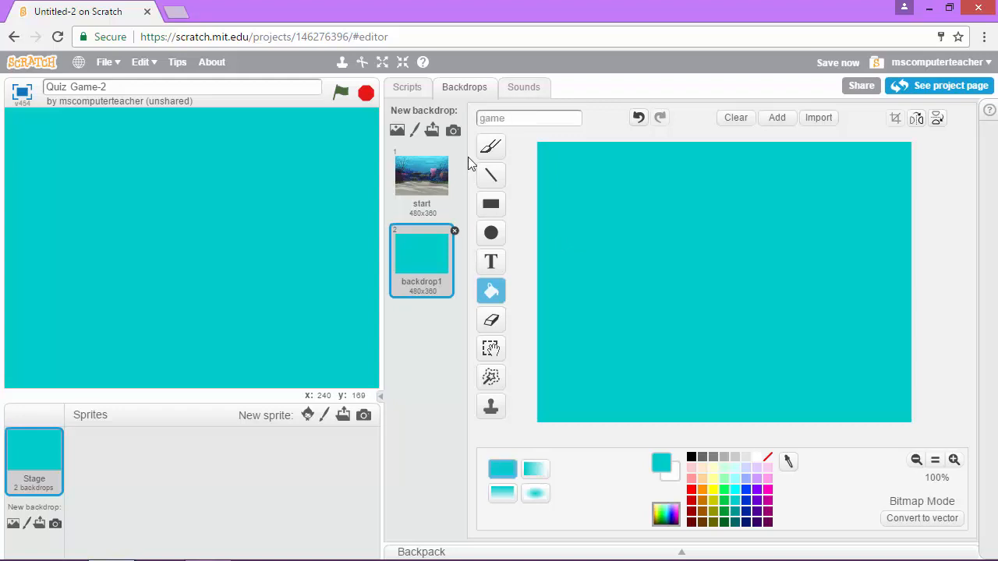
type("game")
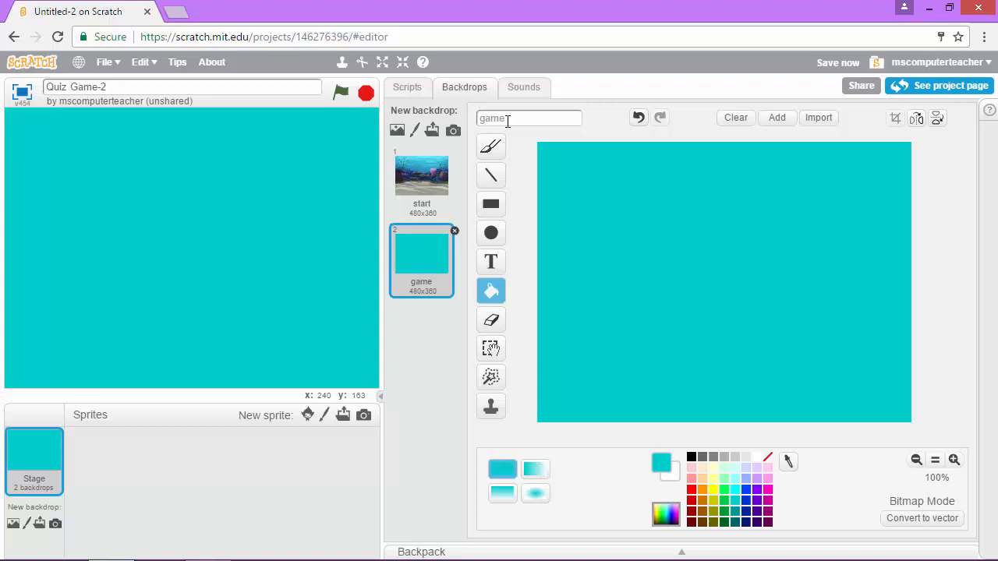
left_click(490, 175)
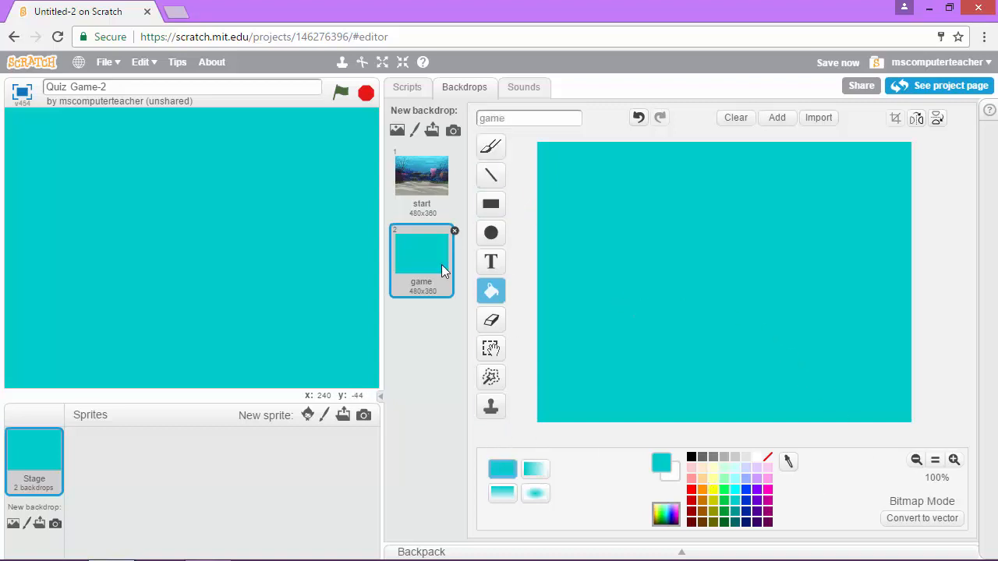
mouse_move(491, 406)
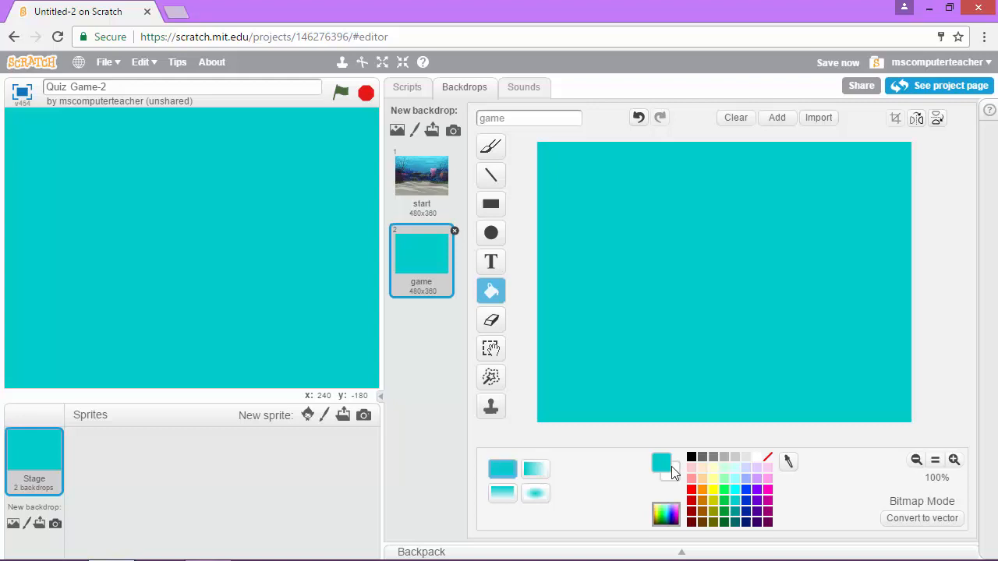
mouse_move(677, 477)
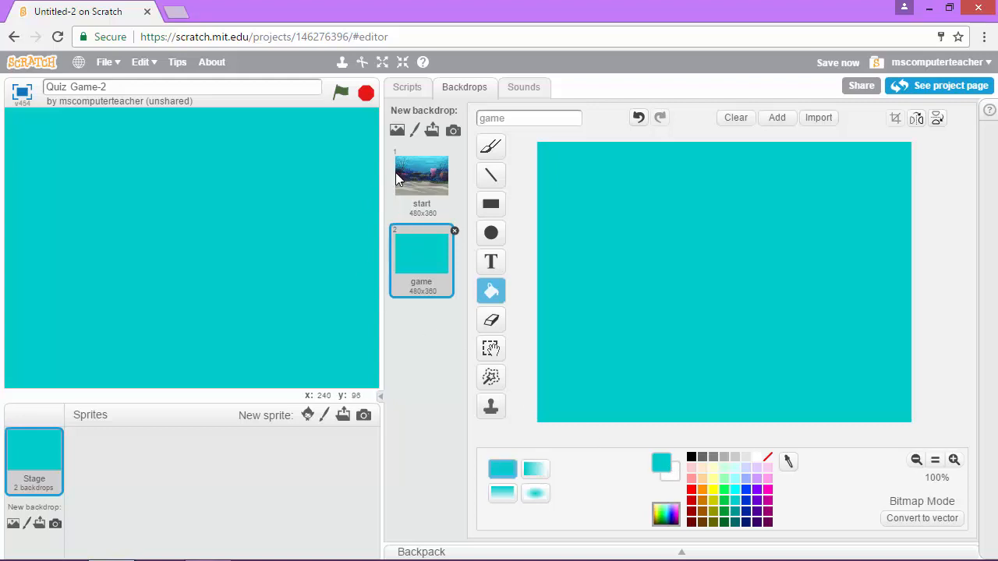
Select the start backdrop for editing with the Text tool chosen.
left_click(421, 175)
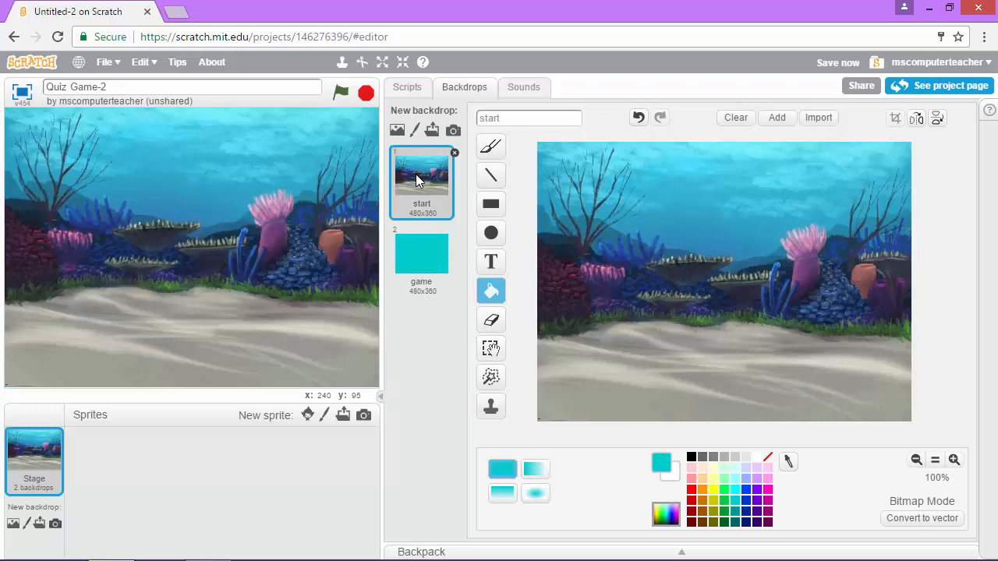
left_click(490, 262)
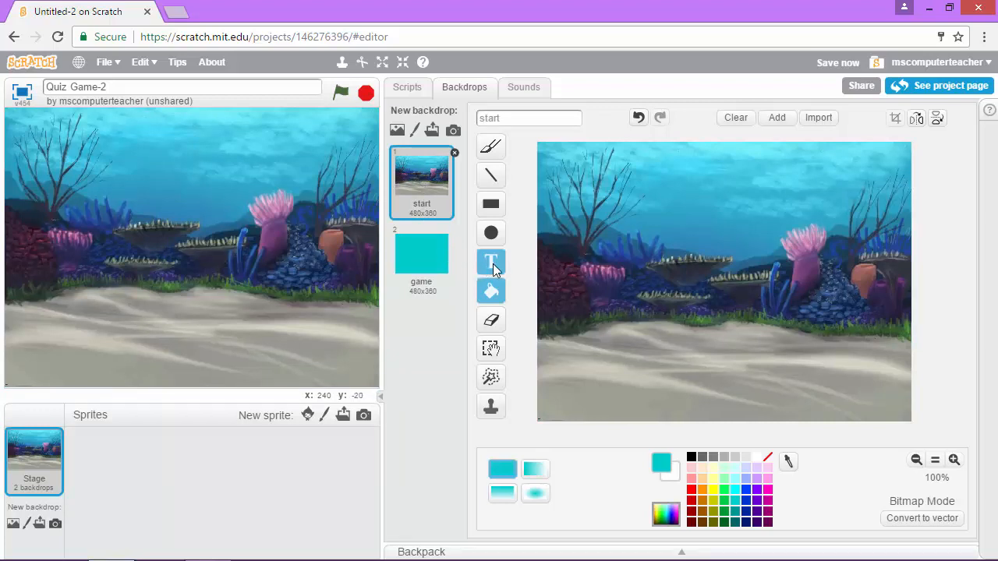
mouse_move(491, 262)
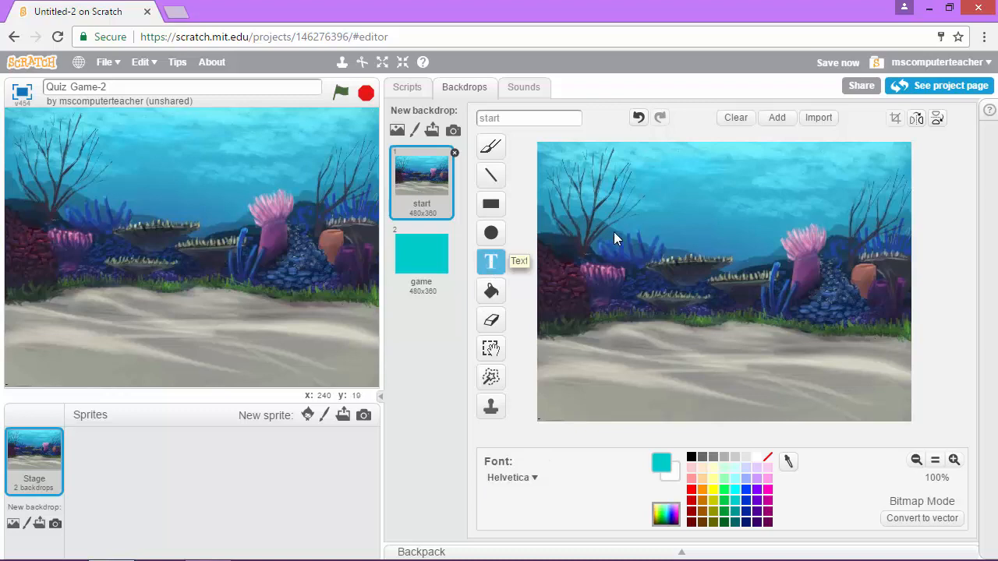
mouse_move(651, 181)
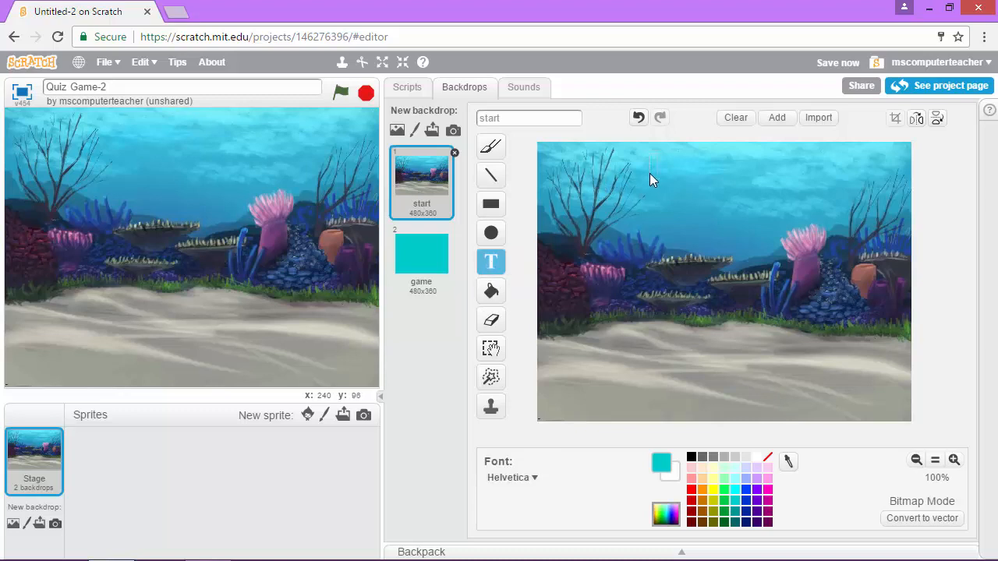
mouse_move(689, 226)
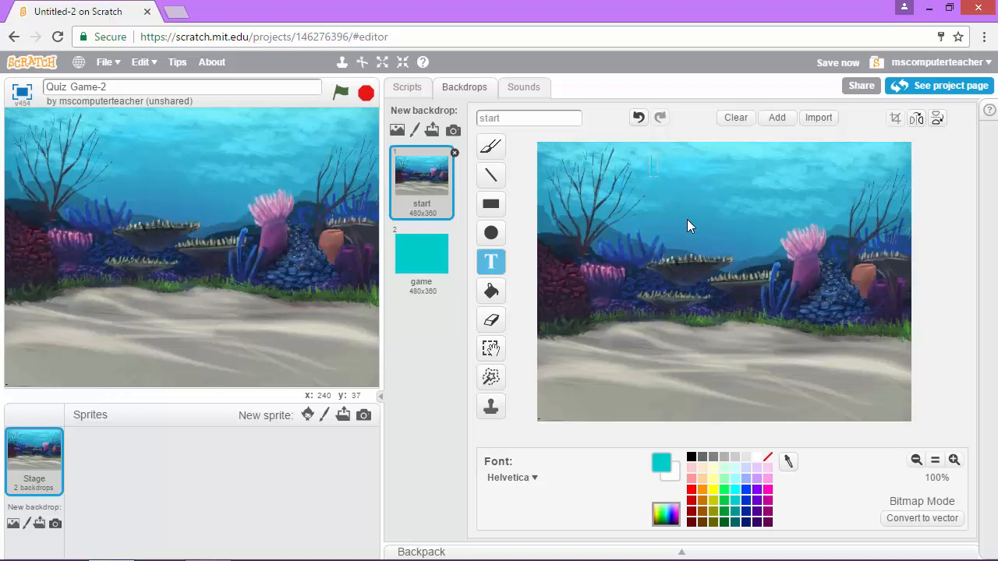
type("Sc")
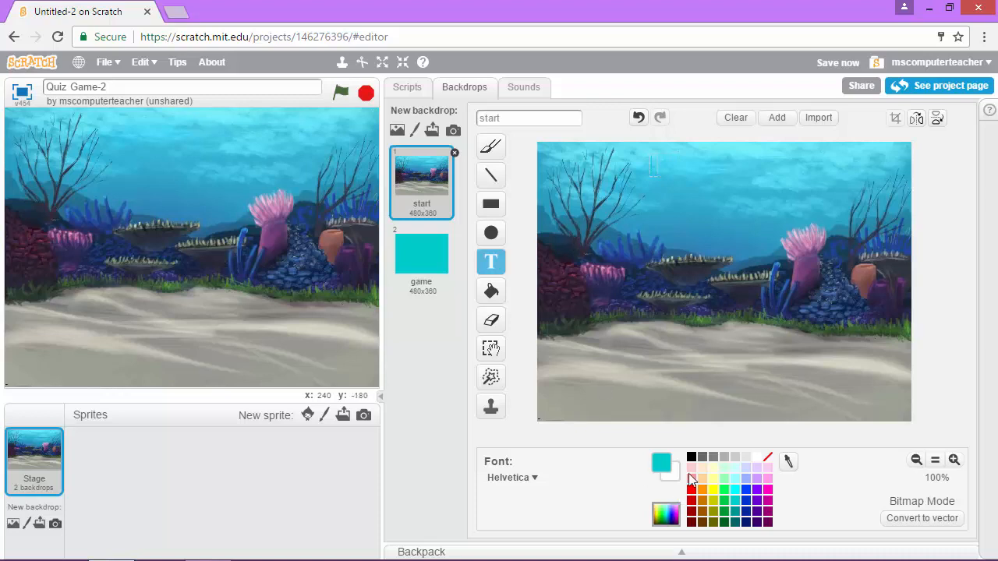
Write 'Science Vocab Game' in black near the top of the start backdrop, fixing typos.
left_click(691, 458)
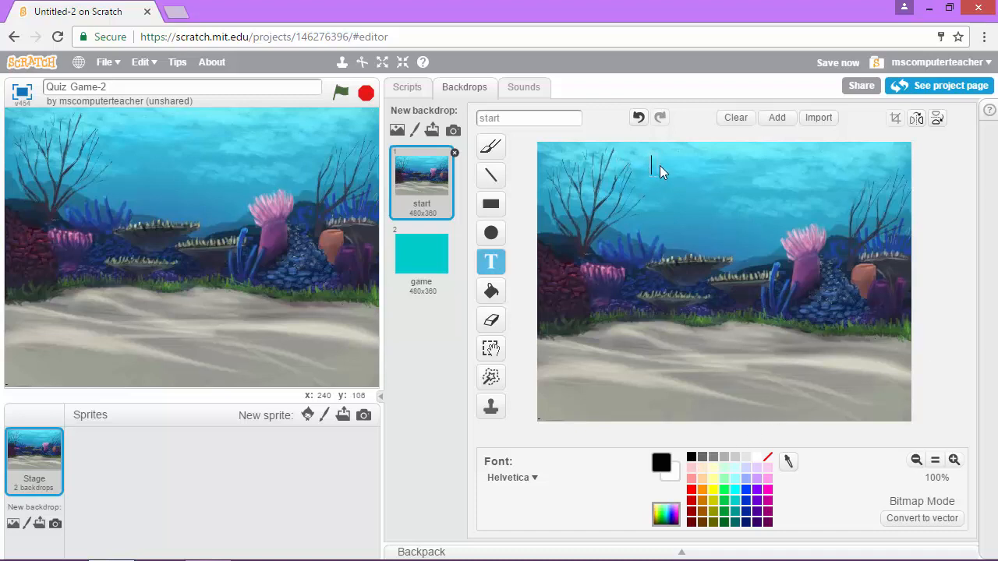
type("Science Vocab Ga")
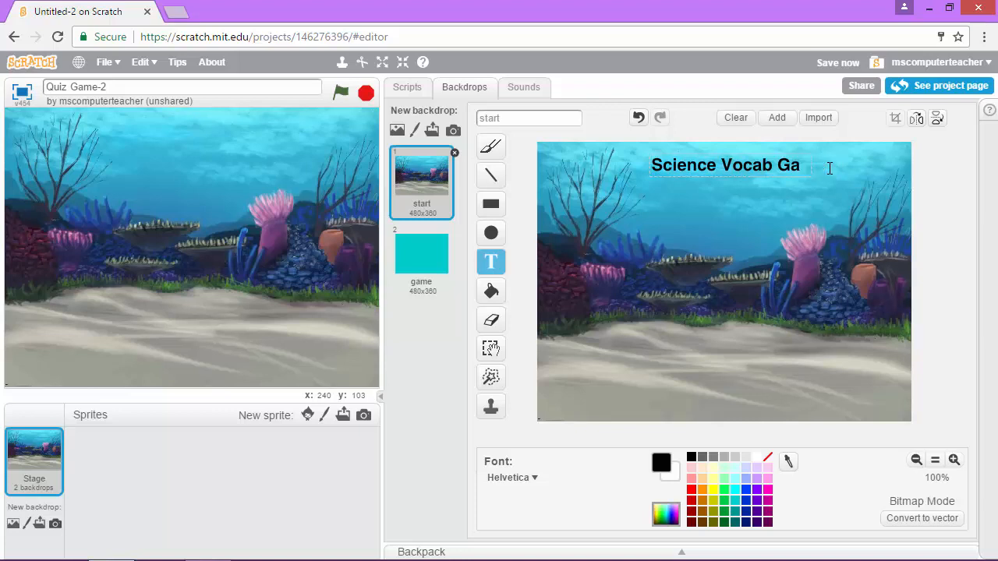
key("BackSpace")
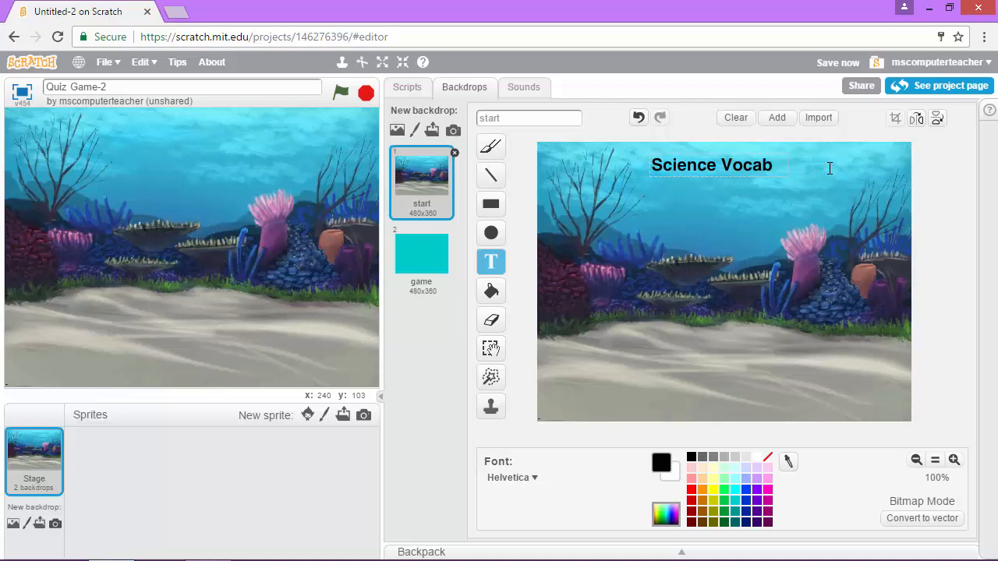
key("Backspace")
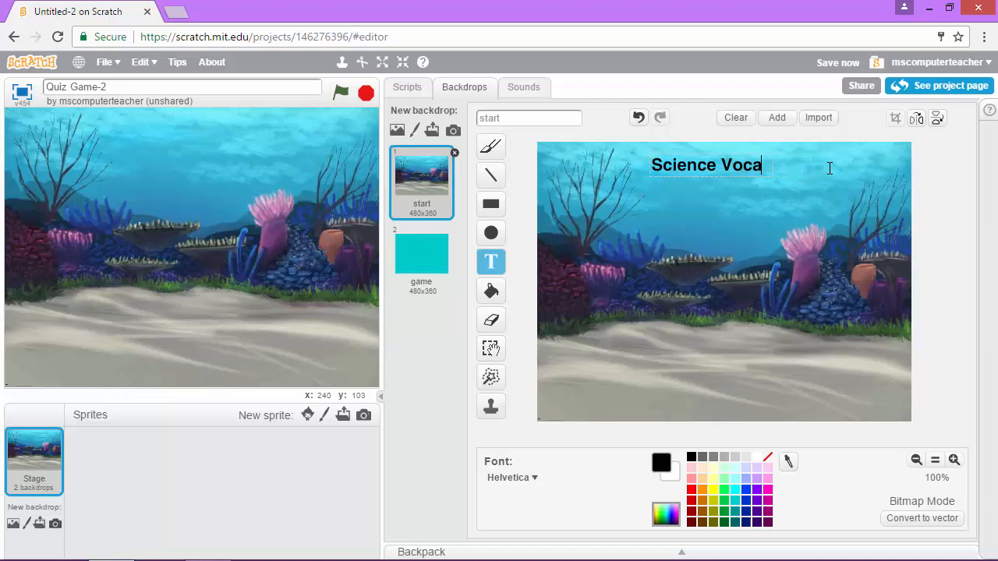
key("BackSpace")
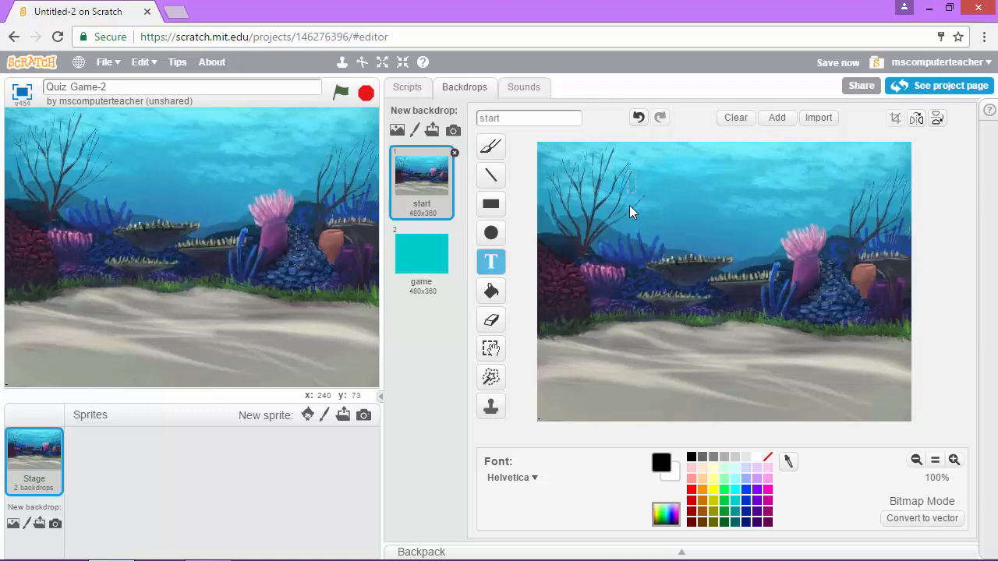
mouse_move(640, 221)
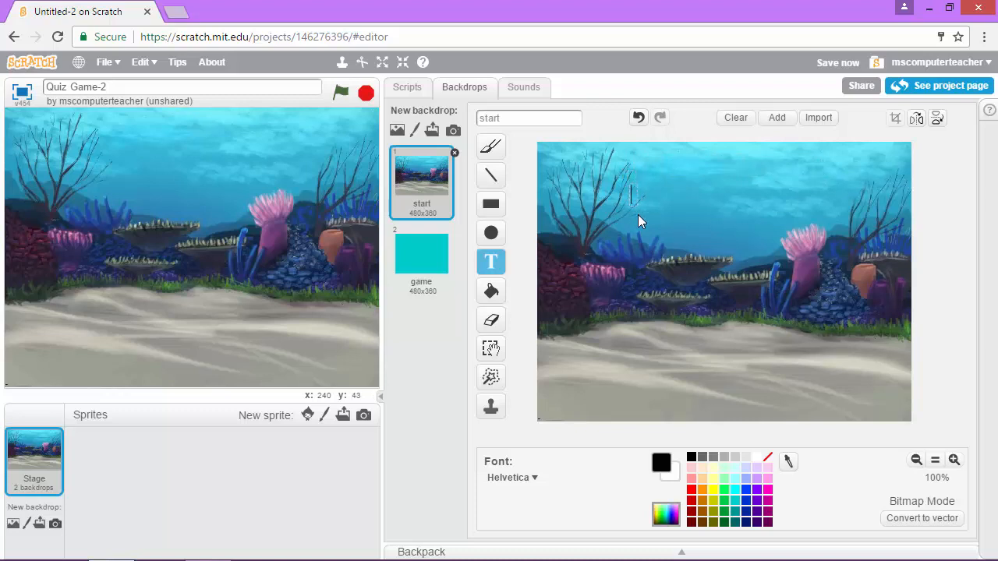
type("Science Vocb")
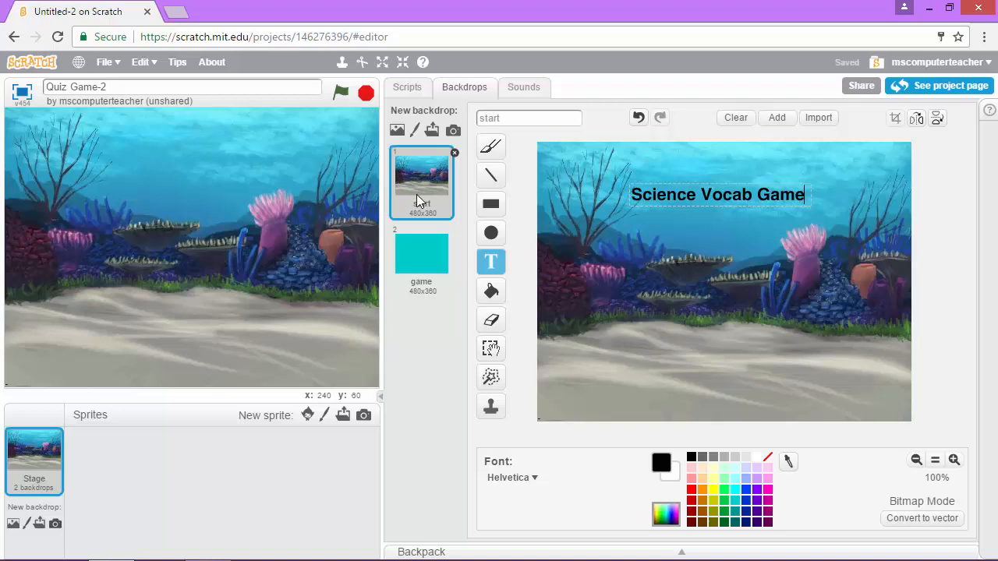
Switch to game and back to start so the title is committed on the stage.
left_click(421, 253)
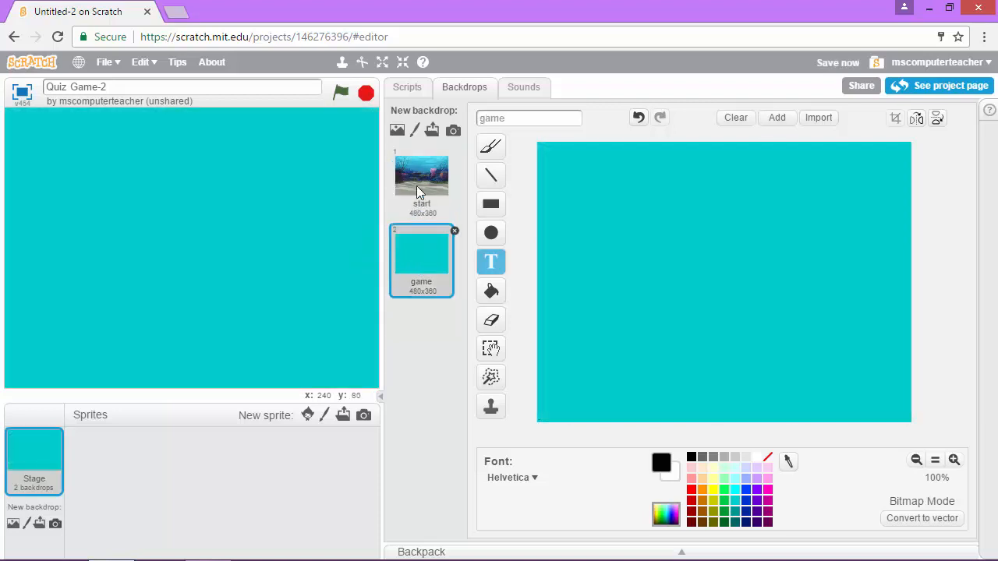
left_click(421, 179)
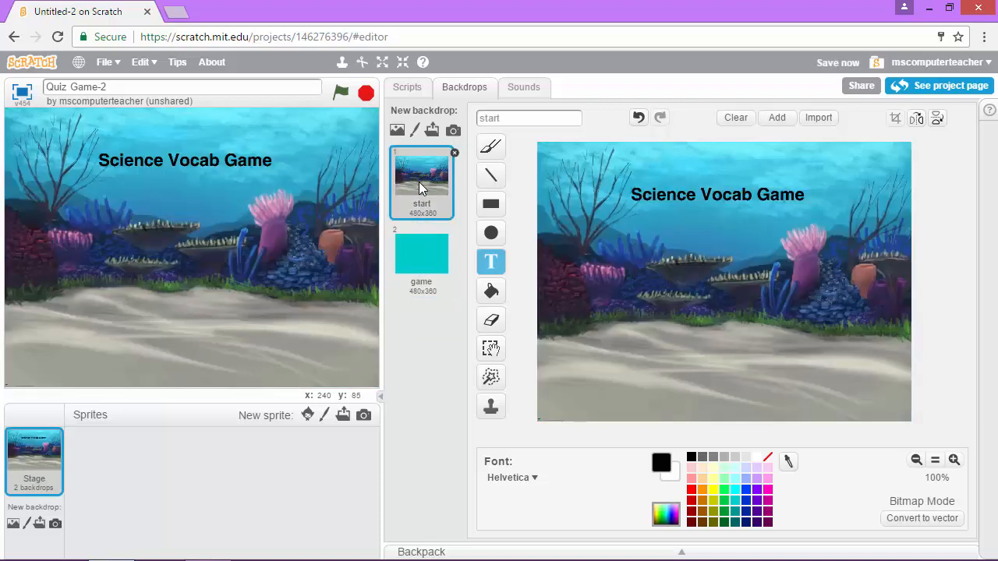
mouse_move(203, 172)
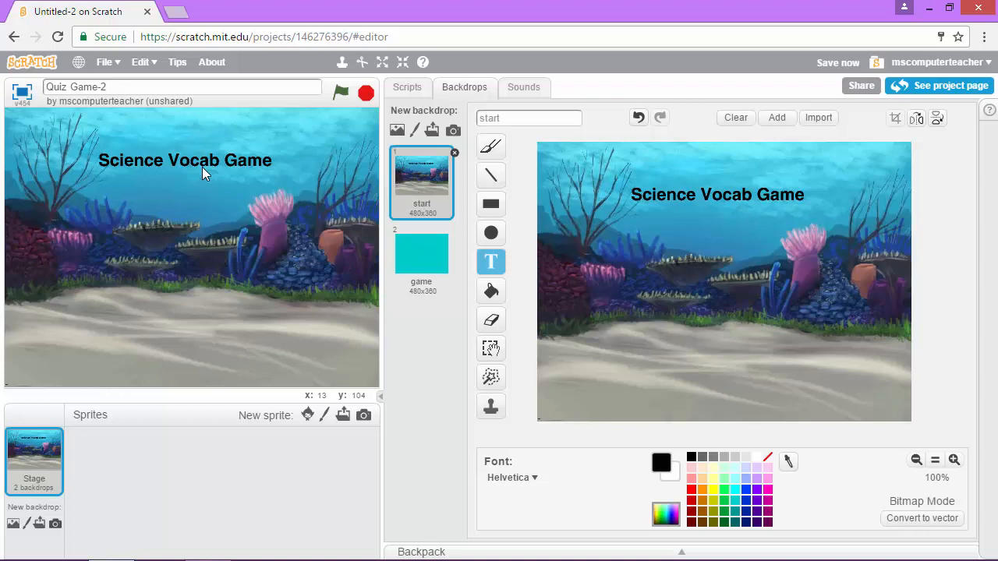